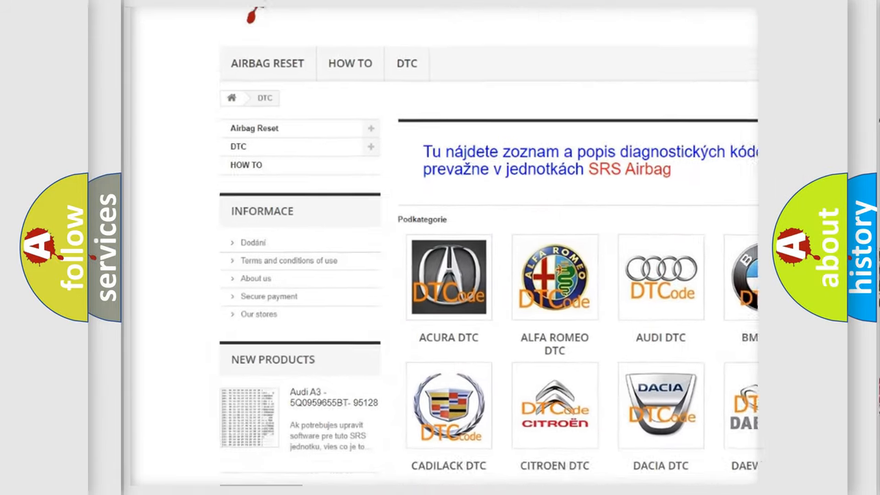
pyautogui.scroll(-3)
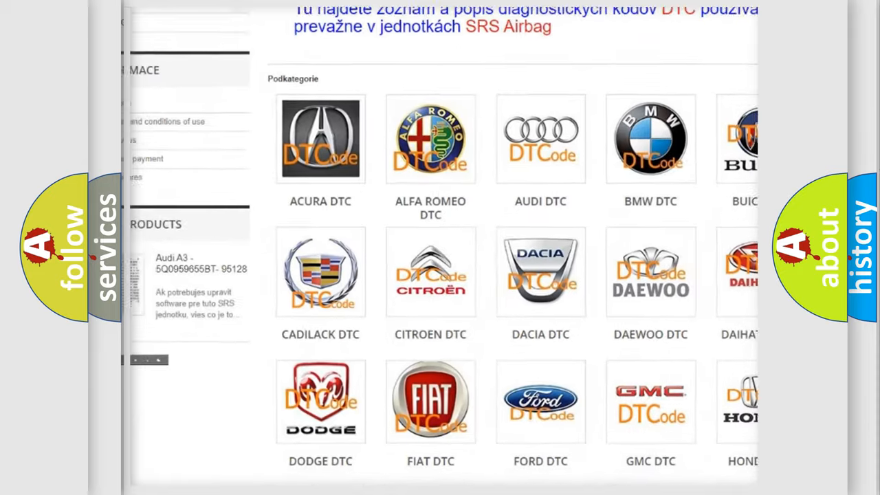
pyautogui.scroll(-3)
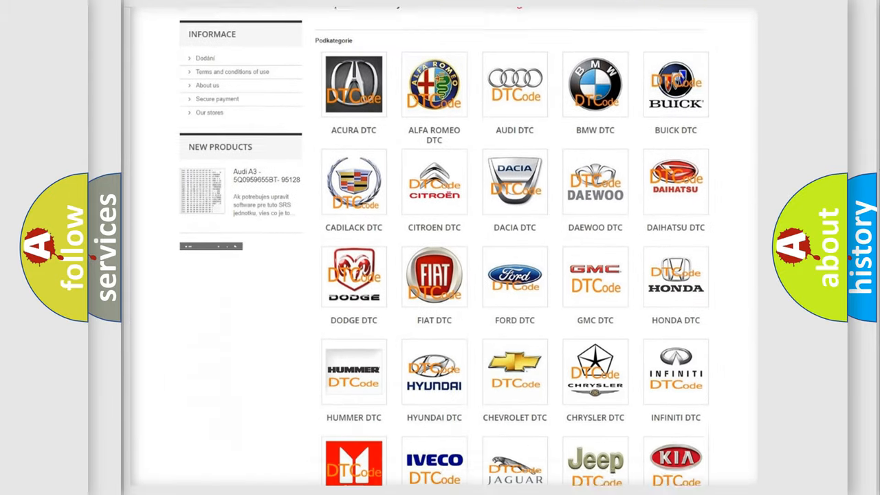
pyautogui.scroll(-3)
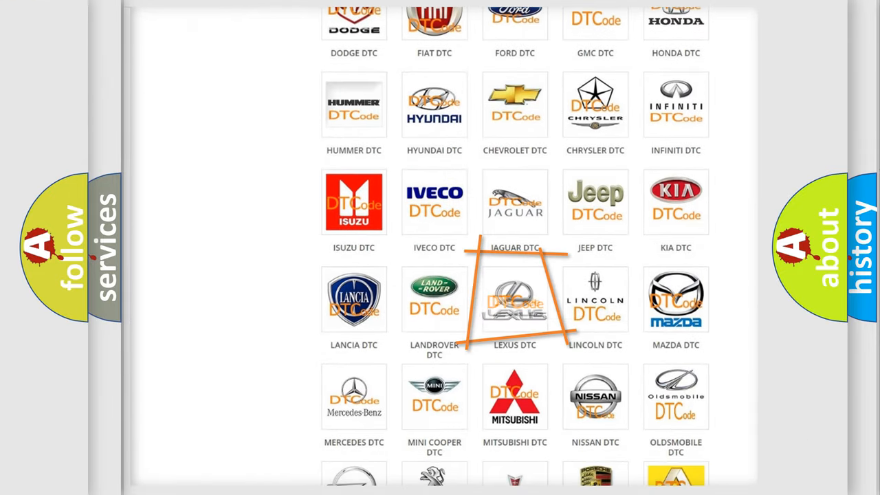